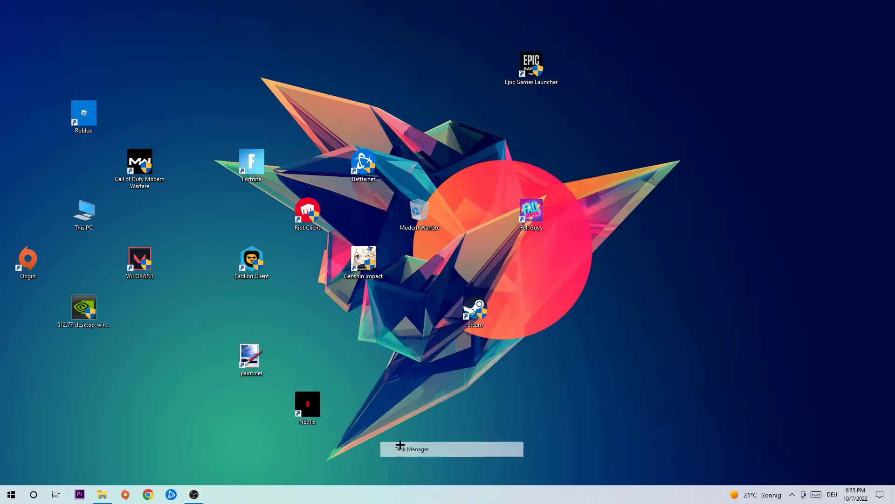
- Bring up Task Manager maximized to review running background tasks
click(451, 449)
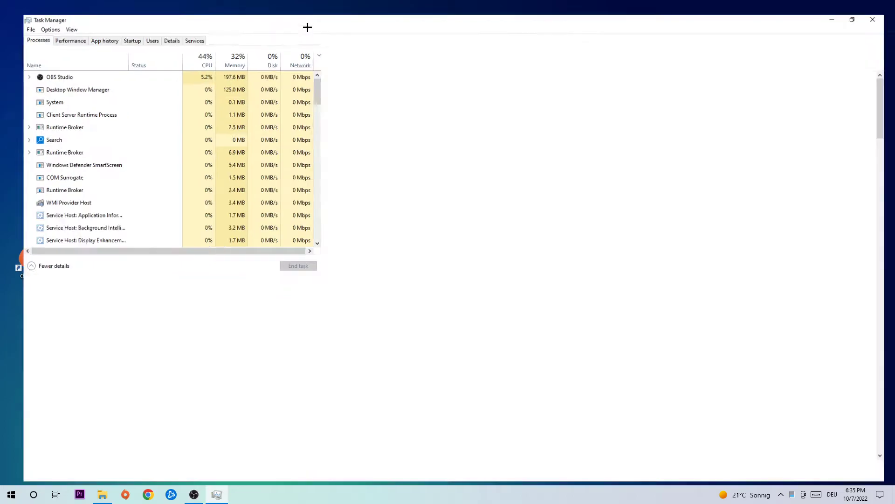
click(852, 19)
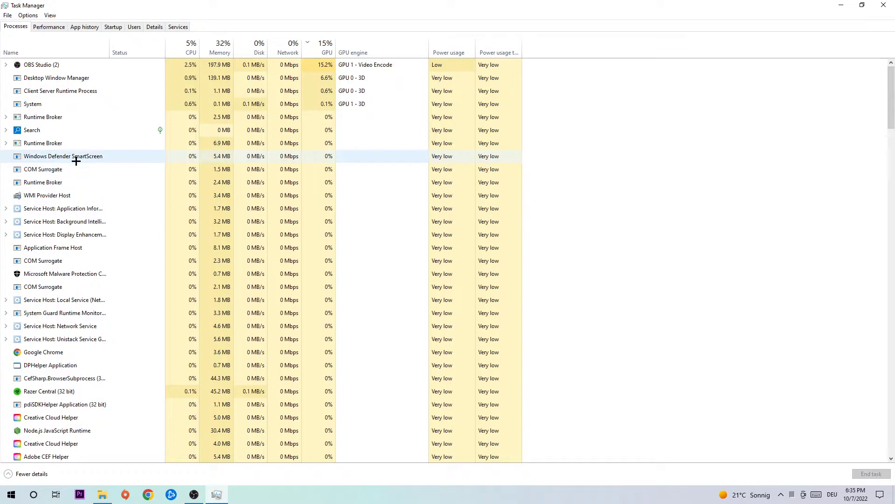
mouse_move(88, 169)
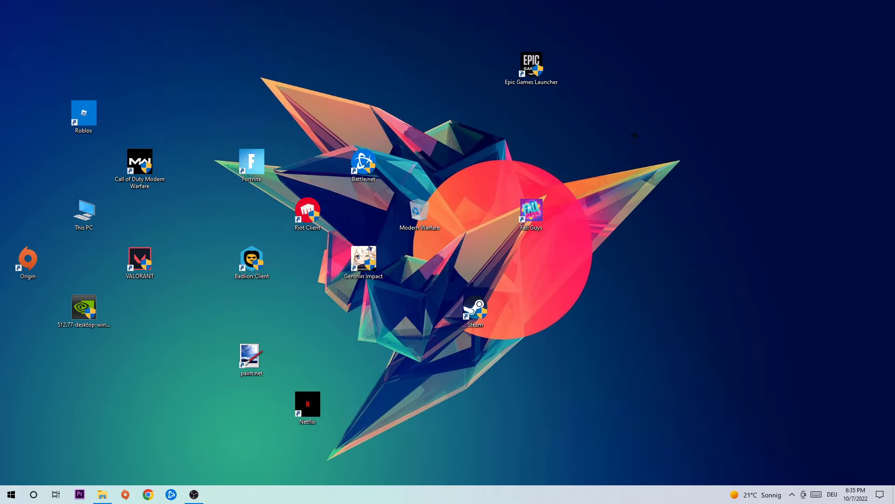
- Reach Display settings from the desktop's right-click menu
right_click(634, 139)
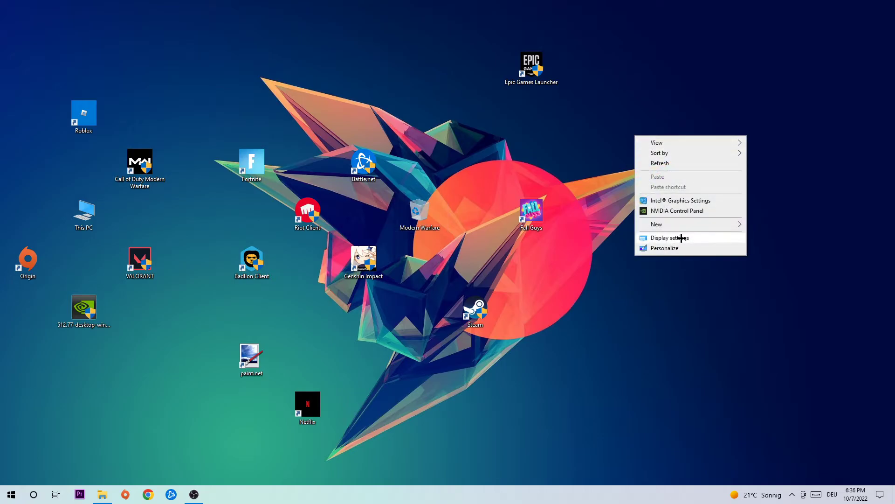
click(669, 238)
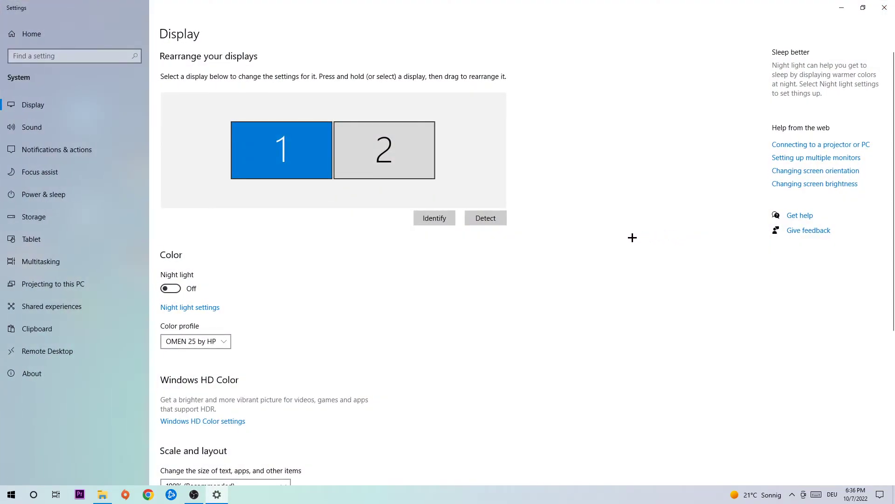
mouse_move(63, 103)
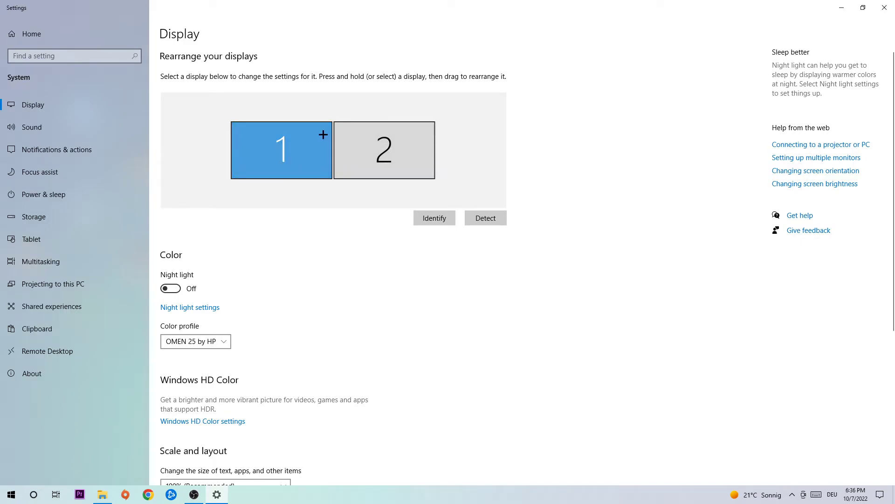
- Scroll to Scale and layout to confirm 100% scale and 1920 × 1080 resolution
scroll(down, 3)
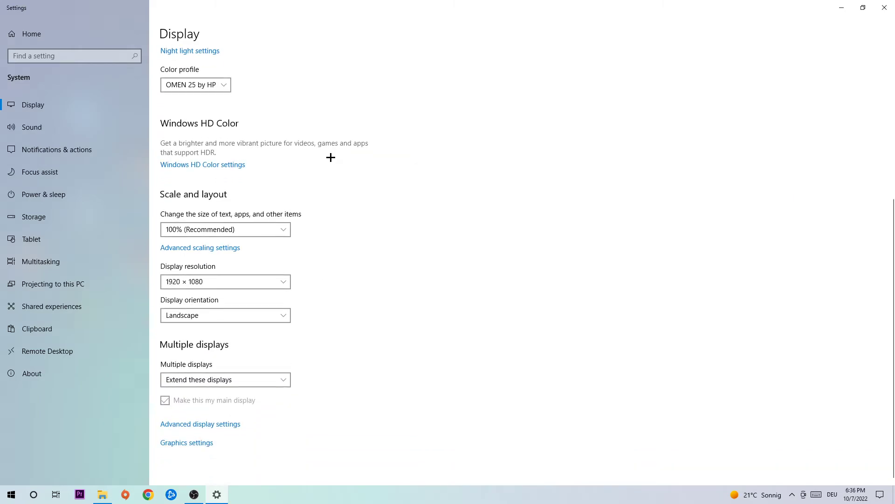
mouse_move(224, 214)
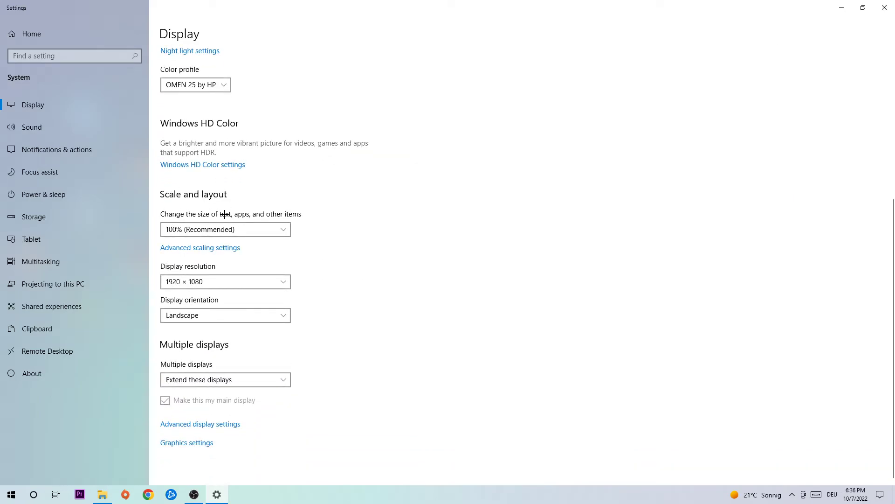
mouse_move(367, 191)
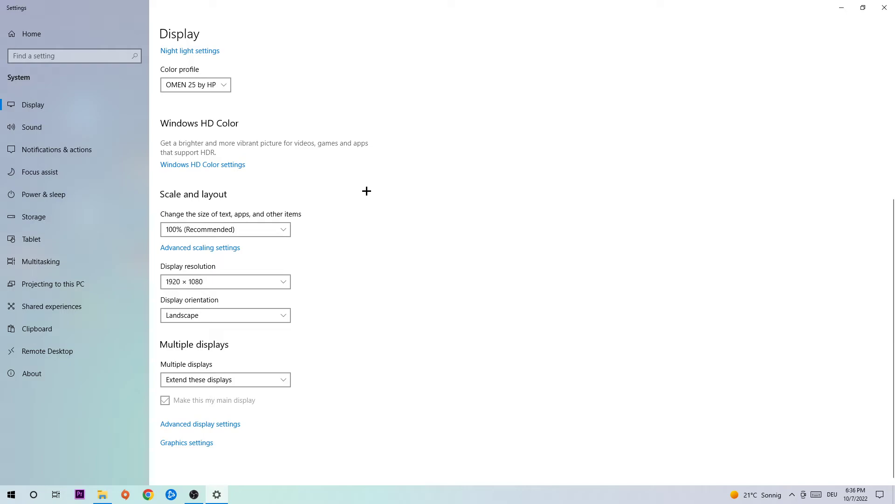
mouse_move(256, 281)
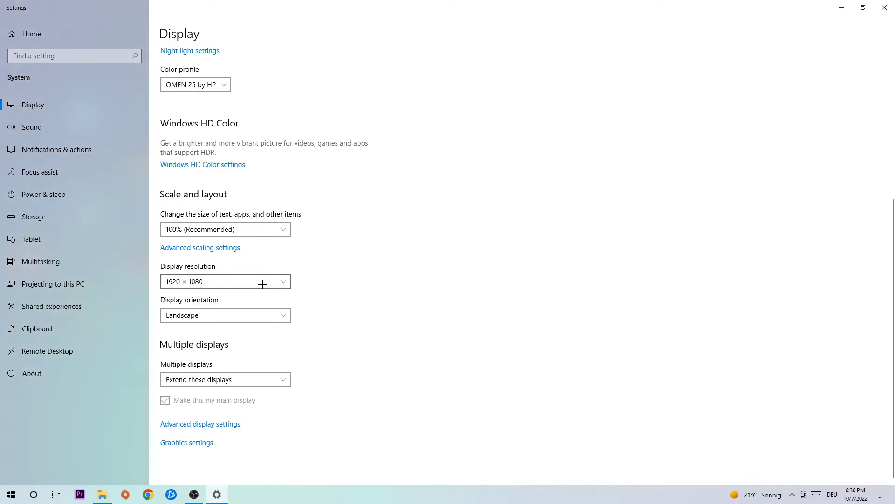
mouse_move(884, 7)
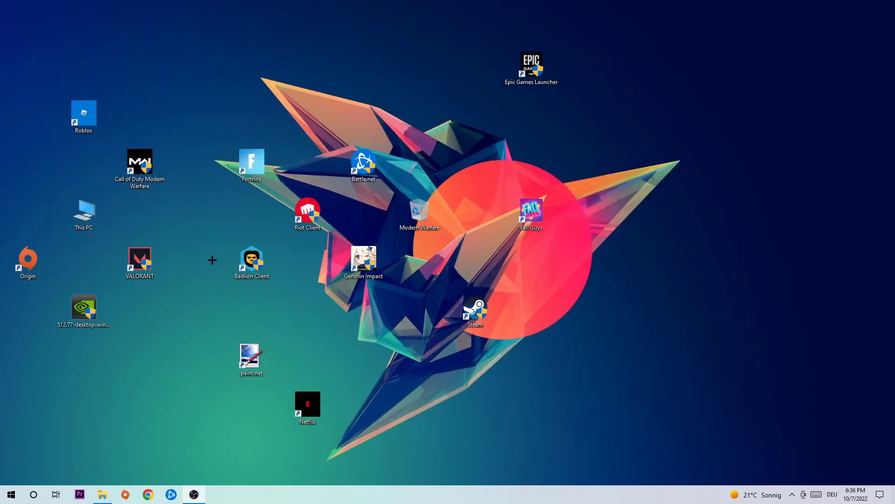
mouse_move(205, 253)
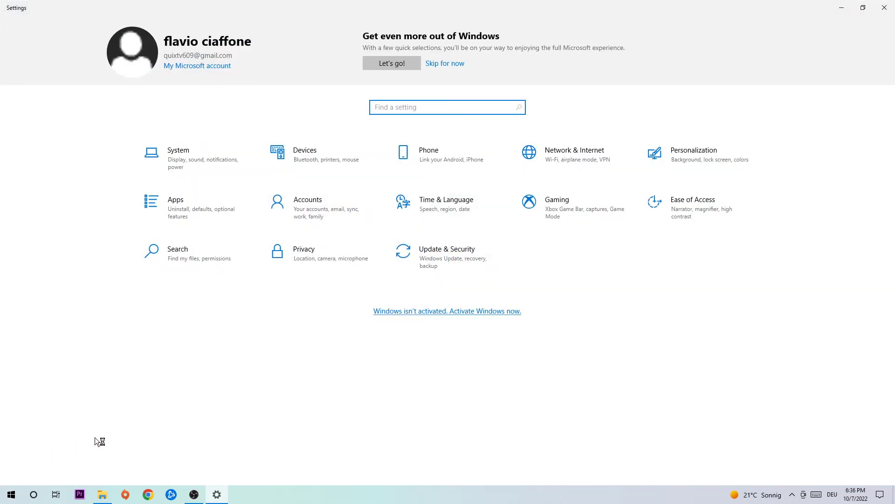
- View the Windows Update page under Update & Security, confirming the PC is up to date
click(447, 254)
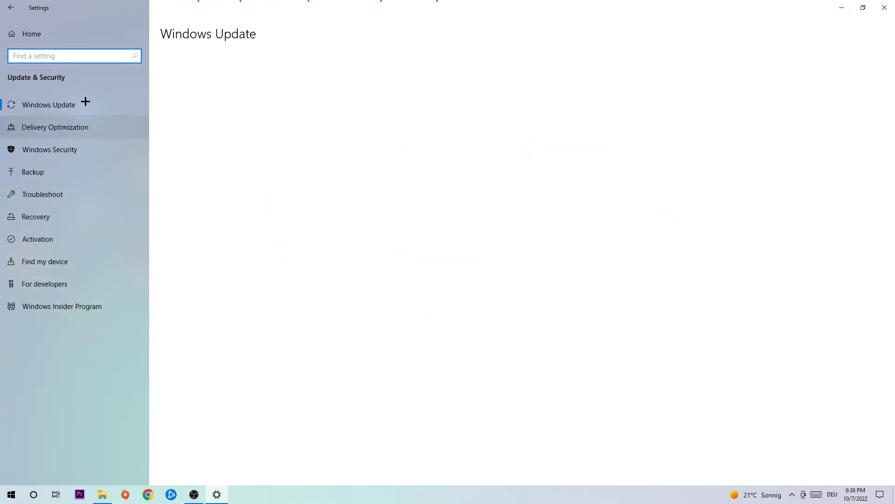
click(48, 105)
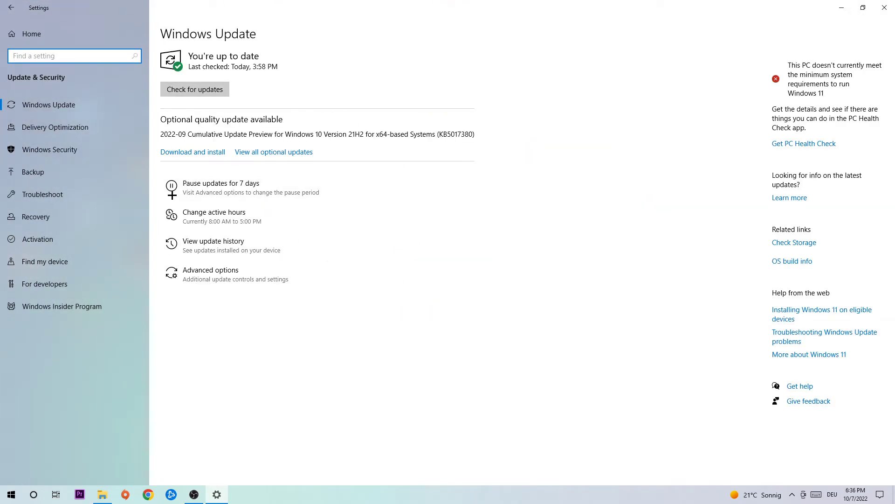
mouse_move(312, 165)
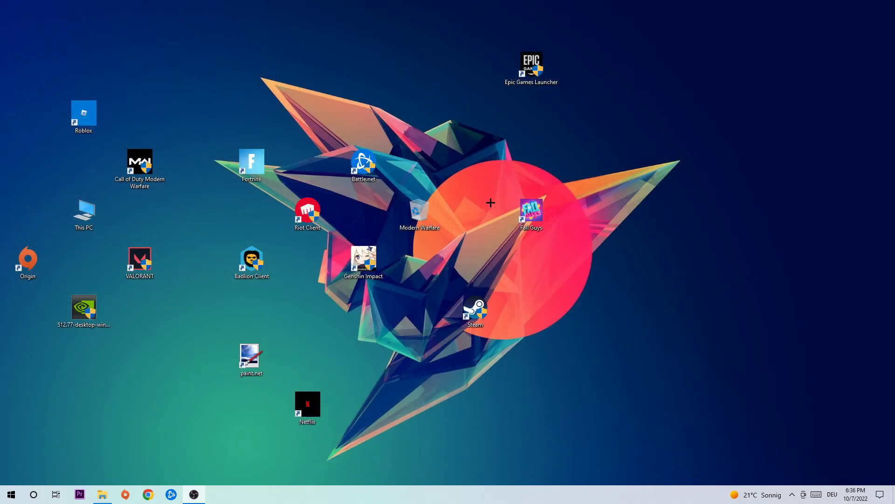
mouse_move(118, 309)
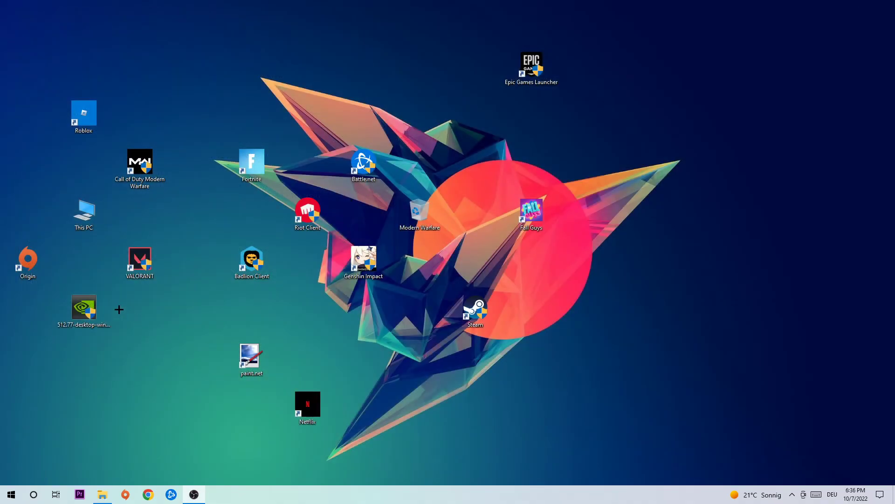